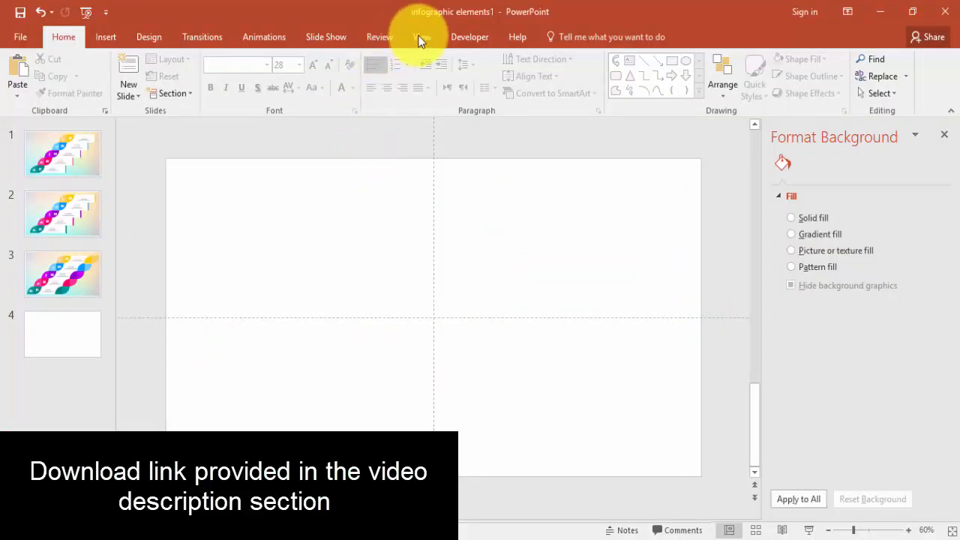
# Draw an oval circle on slide 4, align it to centre, and remove its outline.
pyautogui.click(420, 36)
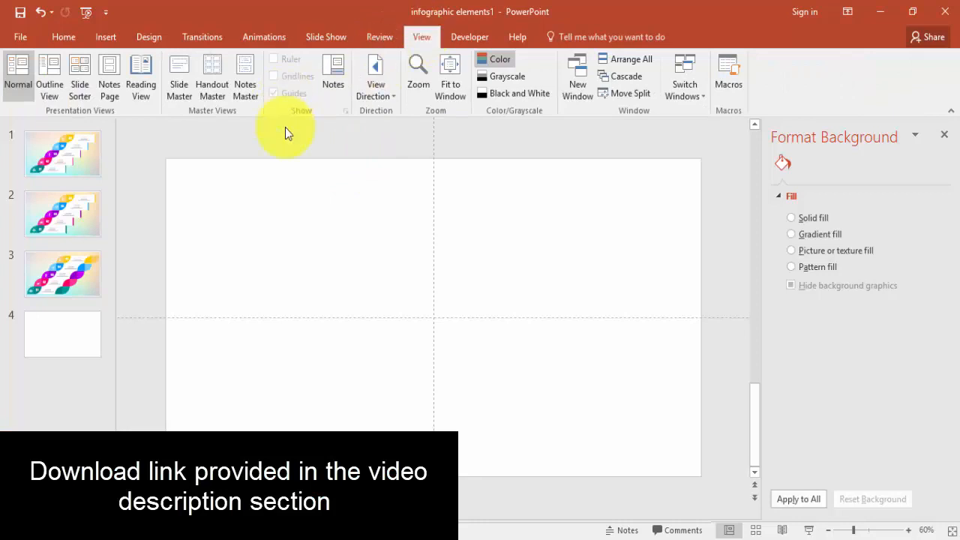
pyautogui.click(105, 36)
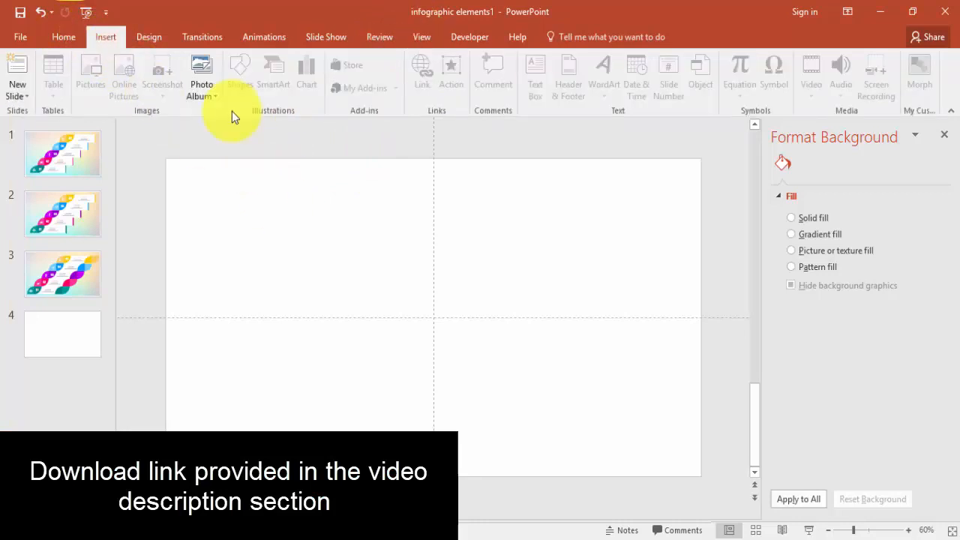
pyautogui.click(790, 217)
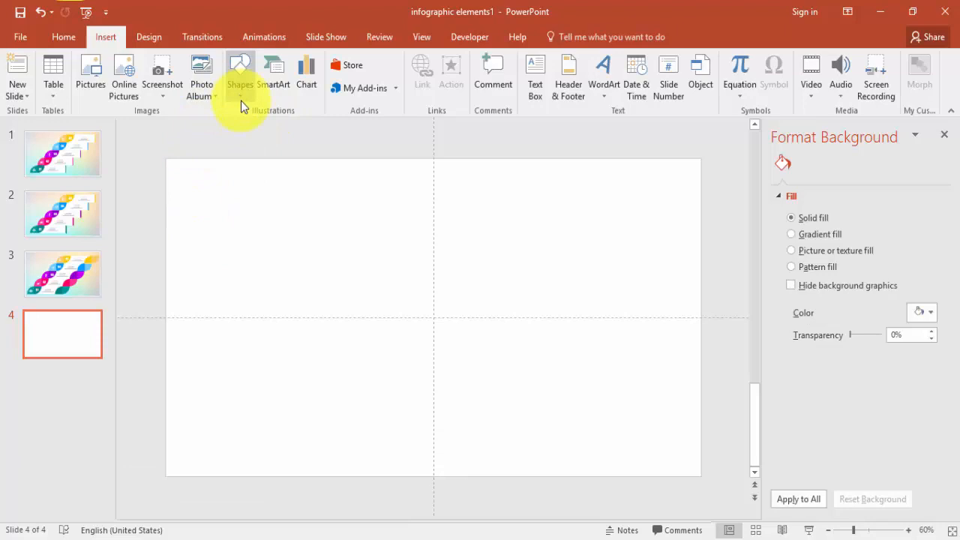
pyautogui.click(240, 72)
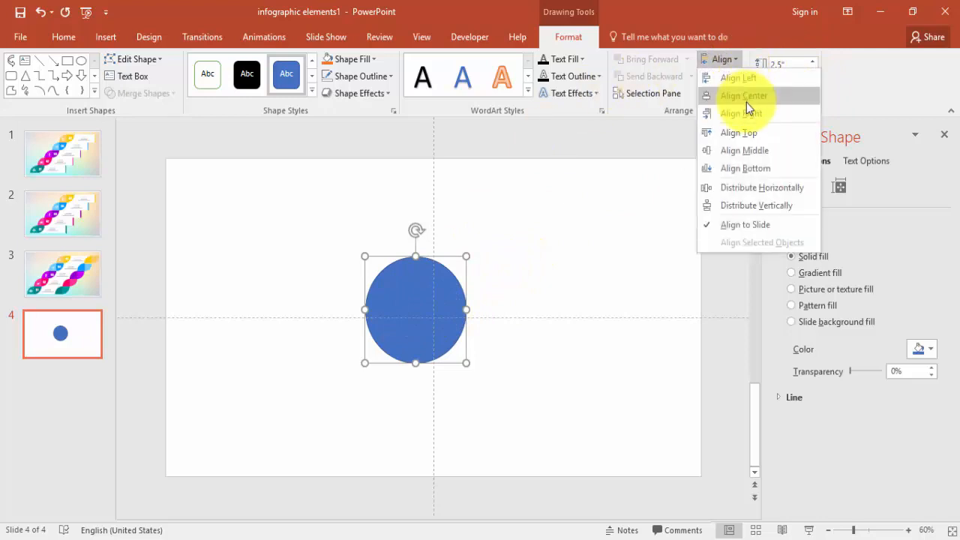
pyautogui.click(743, 95)
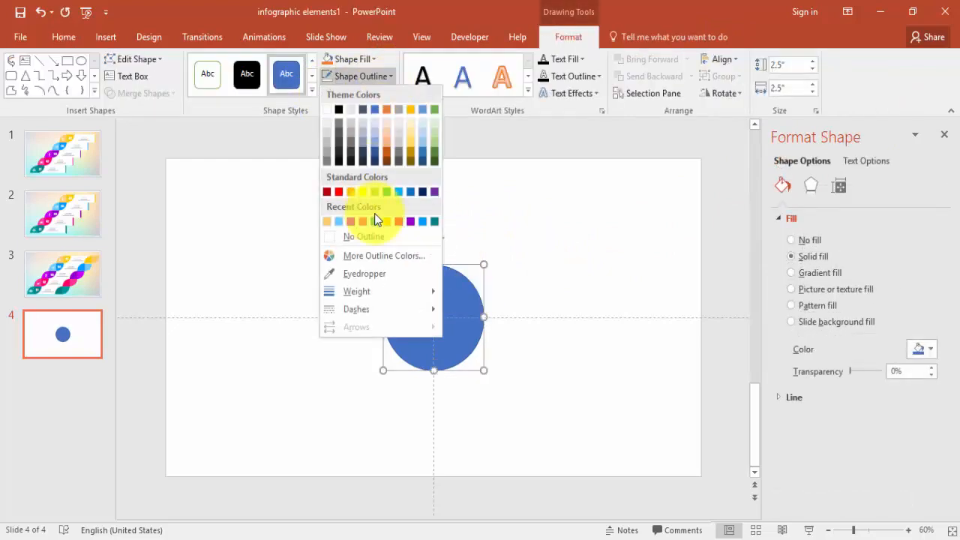
pyautogui.click(358, 236)
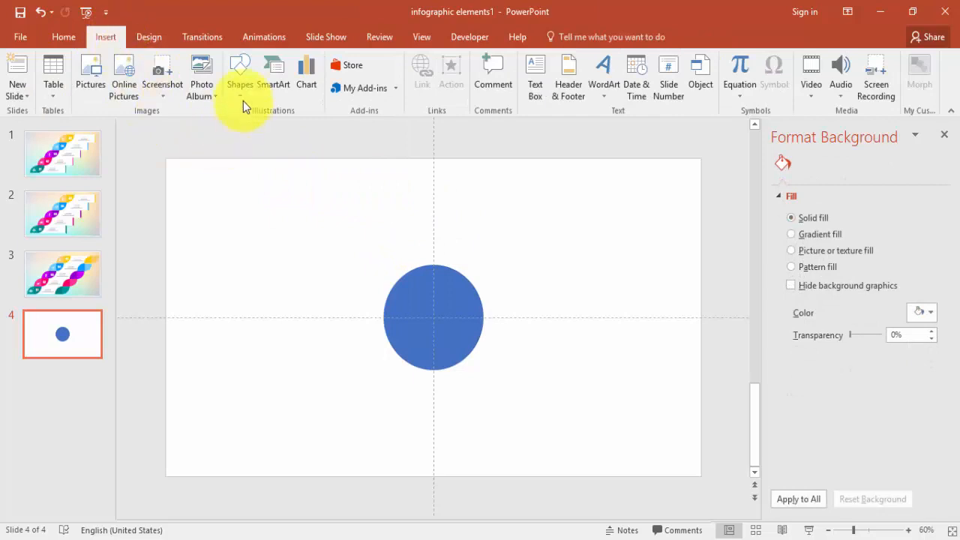
# Draw a rectangle rightward from the circle's centre, then fill the circle yellow.
pyautogui.click(240, 75)
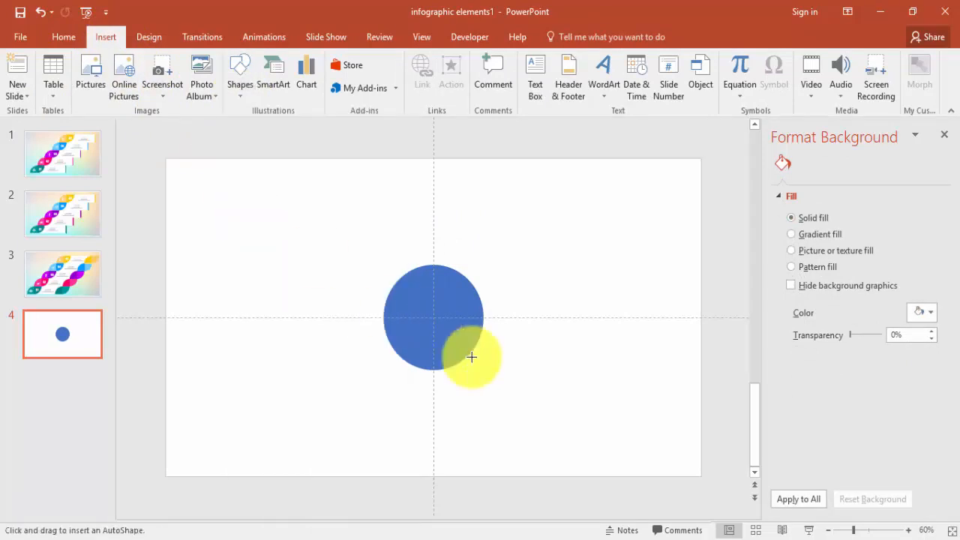
pyautogui.moveTo(471, 357); pyautogui.dragTo(448, 333)
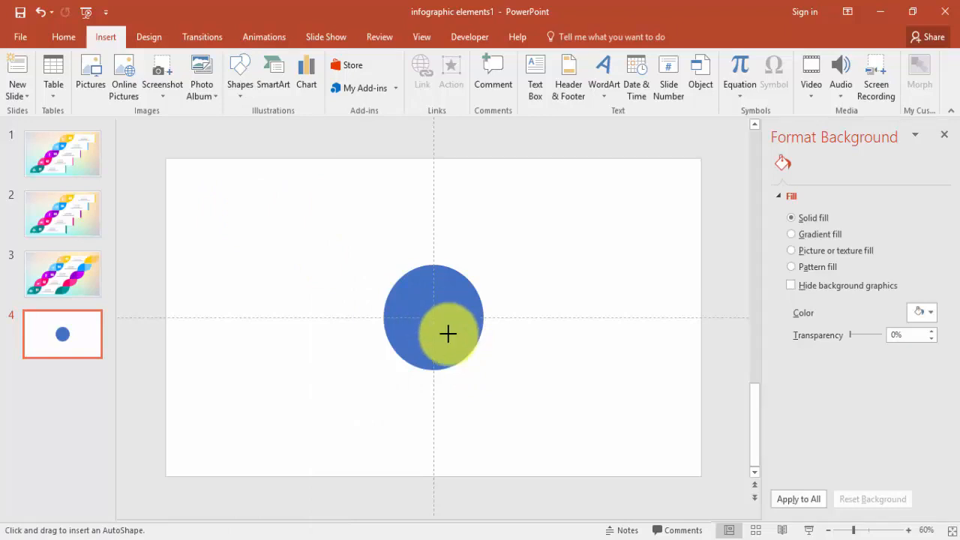
pyautogui.moveTo(447, 334); pyautogui.dragTo(644, 368)
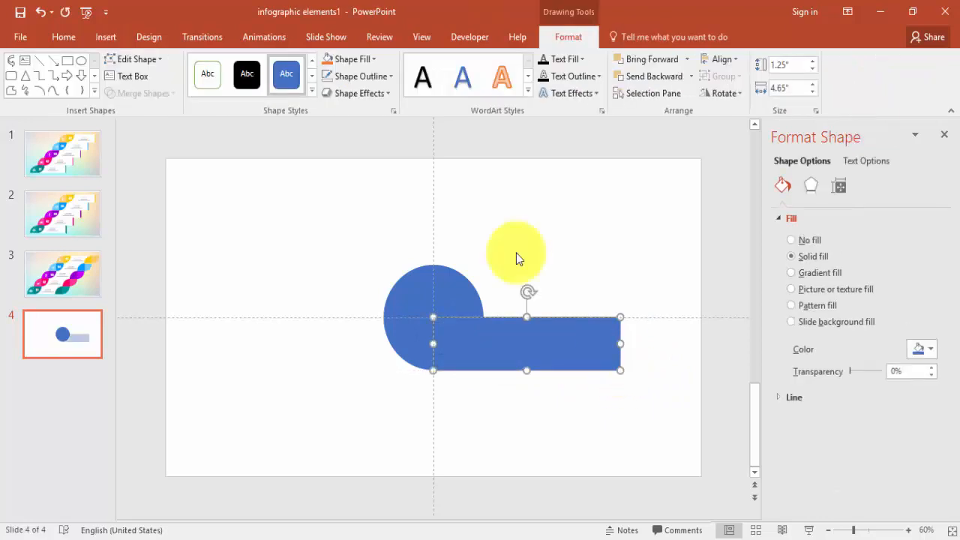
pyautogui.moveTo(515, 253); pyautogui.dragTo(453, 290)
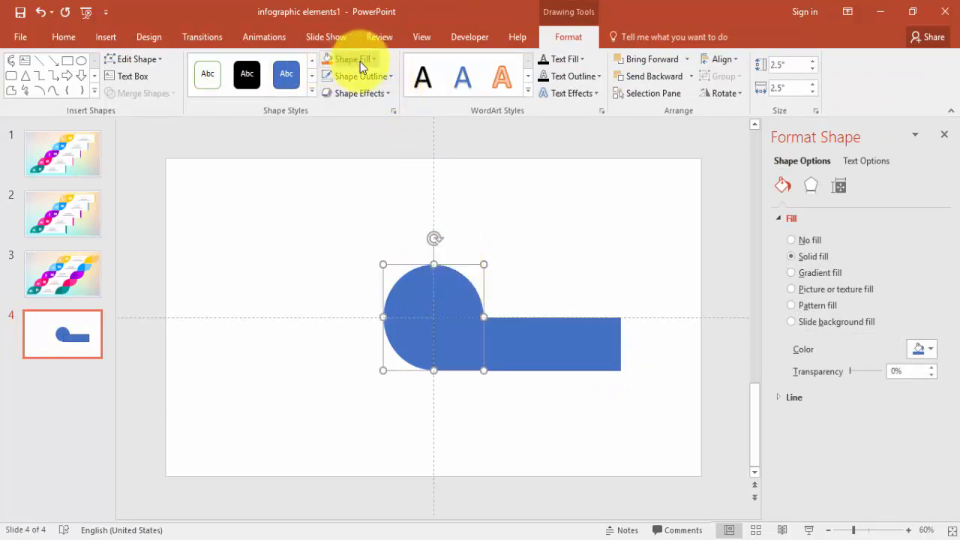
pyautogui.click(347, 58)
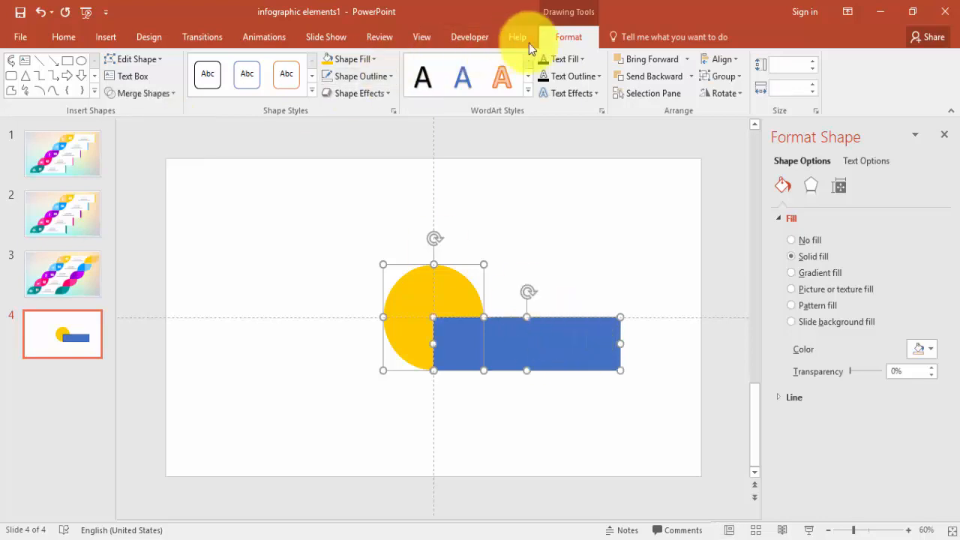
# Intersect the circle and rectangle into a quarter-circle, then draw an outline-free blue bar.
pyautogui.click(139, 93)
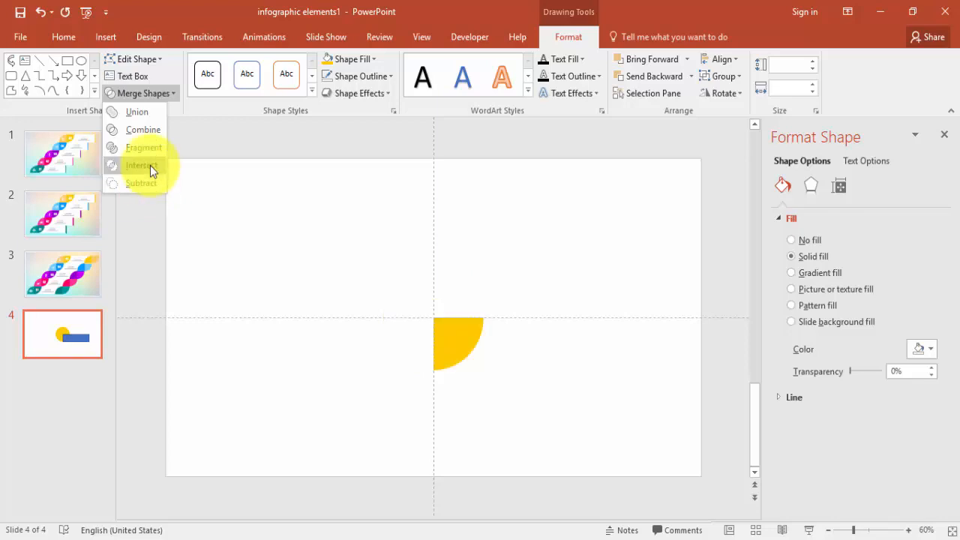
pyautogui.click(141, 165)
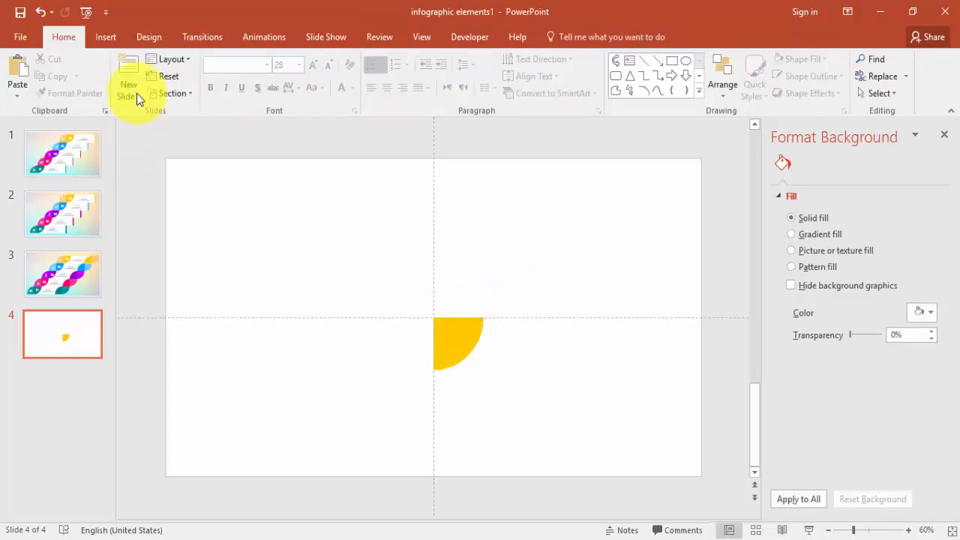
pyautogui.click(240, 71)
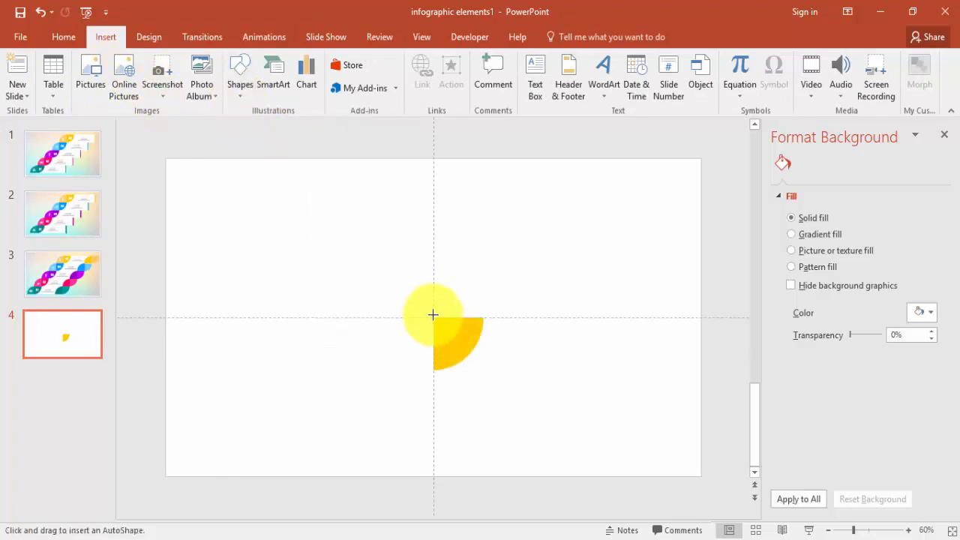
pyautogui.moveTo(433, 314); pyautogui.dragTo(614, 372)
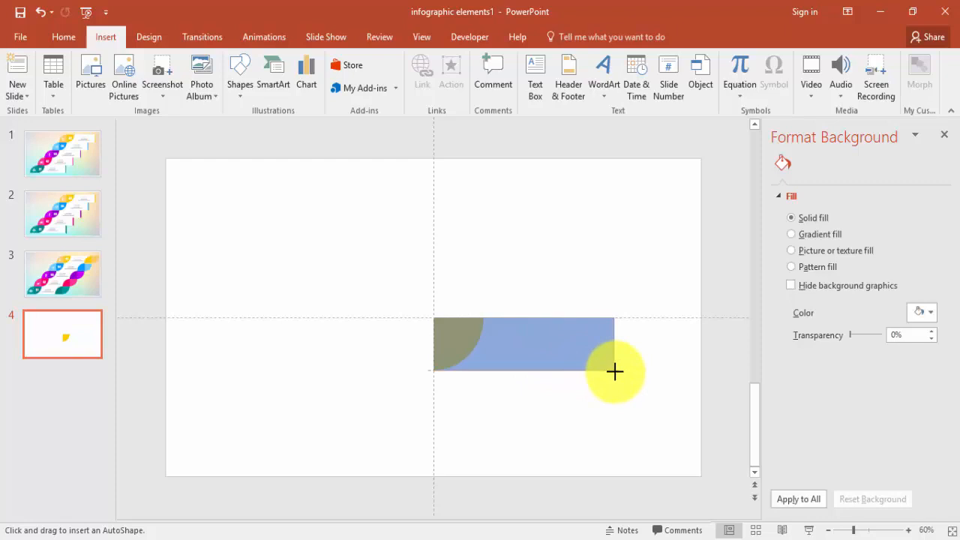
pyautogui.click(525, 345)
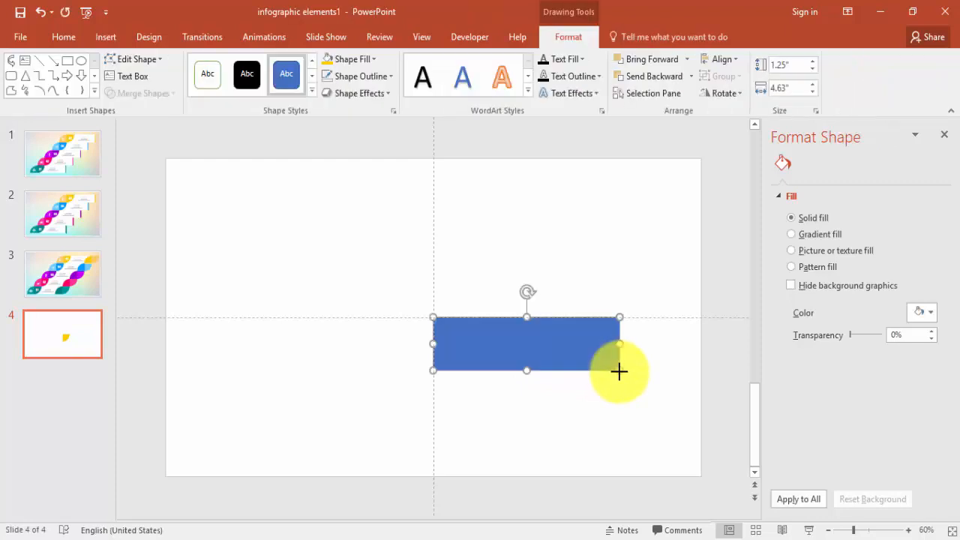
pyautogui.click(359, 76)
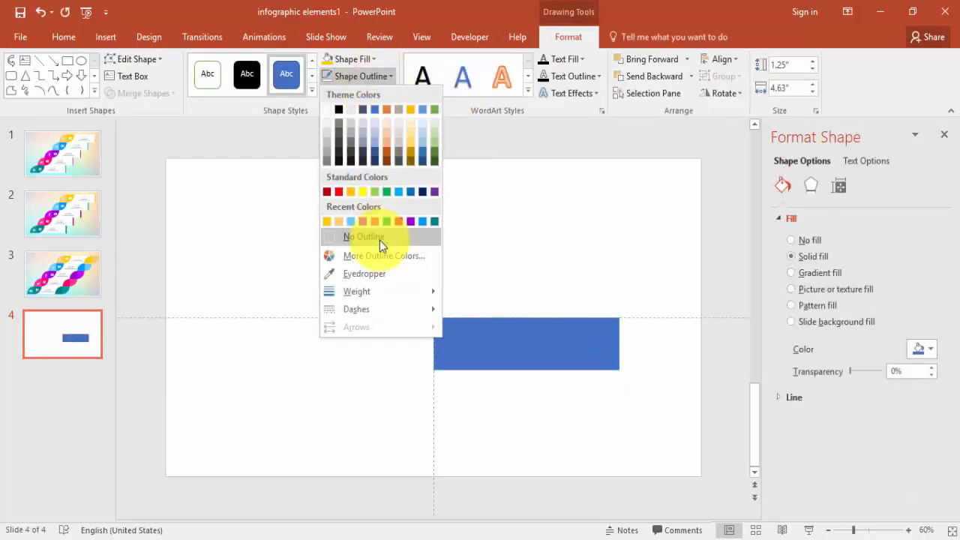
pyautogui.click(363, 237)
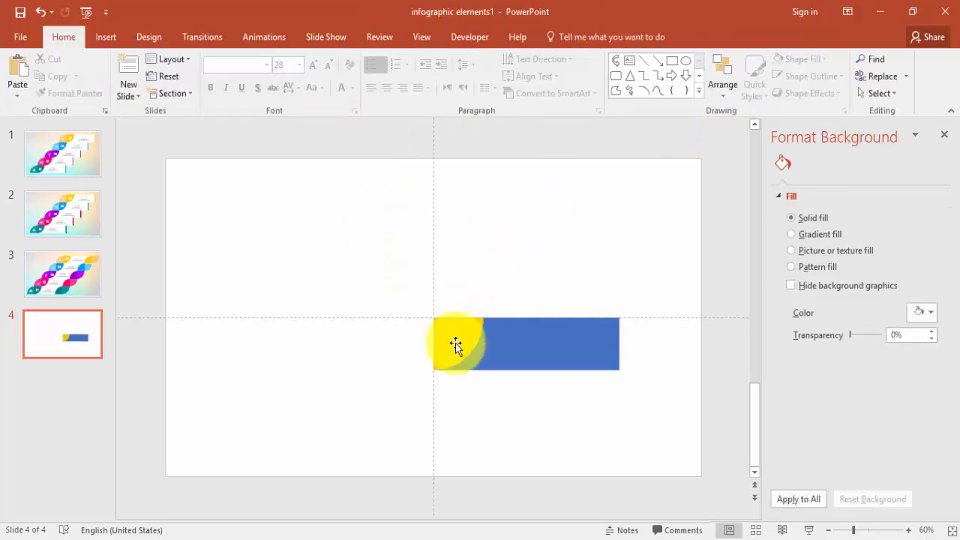
# Copy the quarter-circle to its left and flip it horizontally and vertically into a leaf.
pyautogui.click(457, 343)
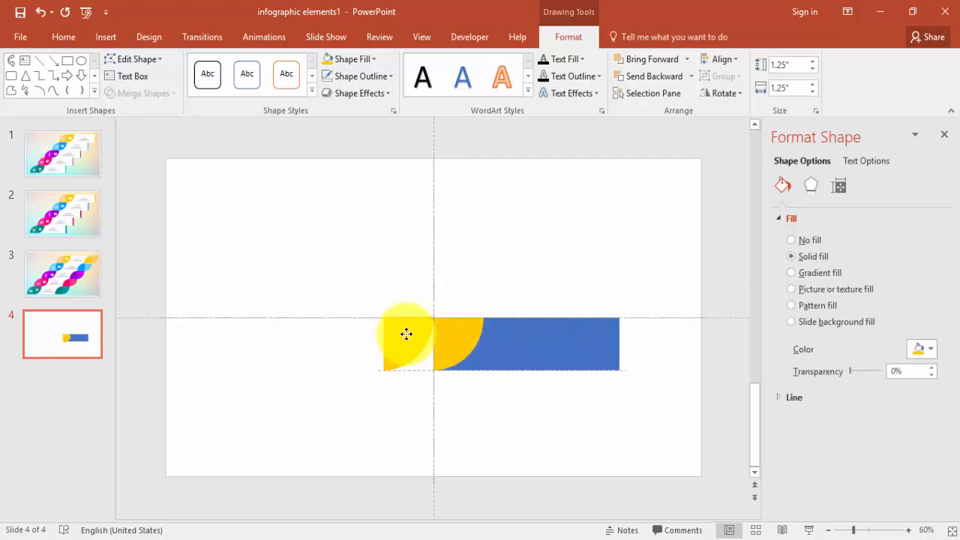
pyautogui.click(722, 93)
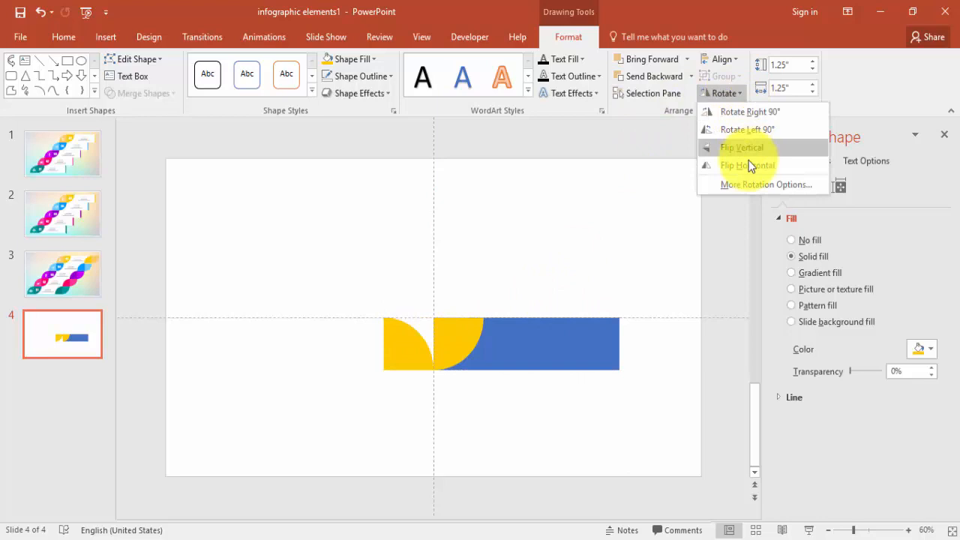
pyautogui.moveTo(756, 148)
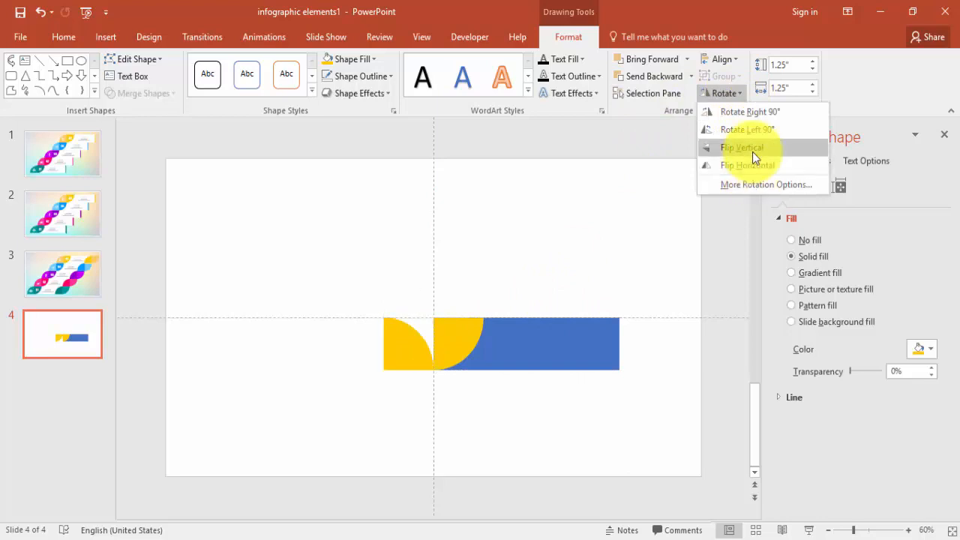
pyautogui.click(741, 148)
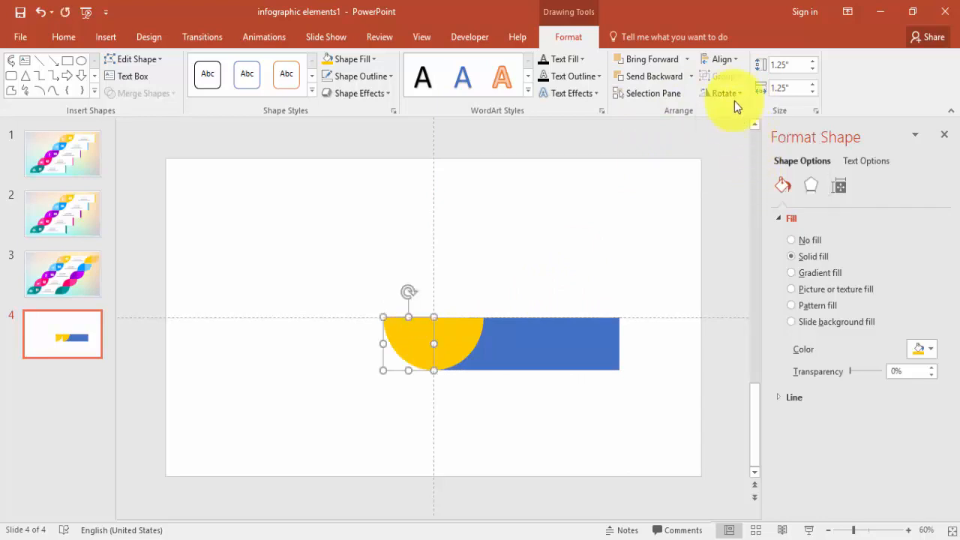
pyautogui.click(724, 92)
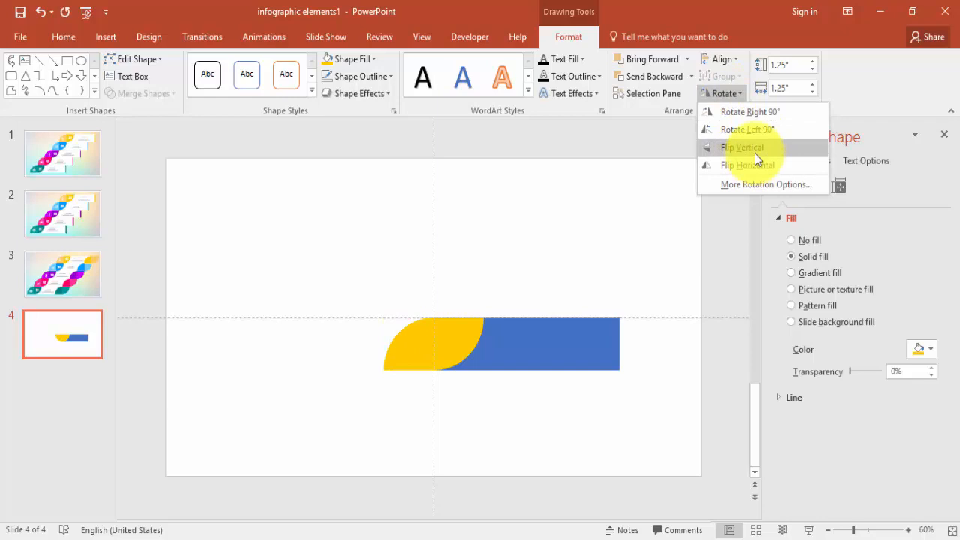
pyautogui.click(741, 147)
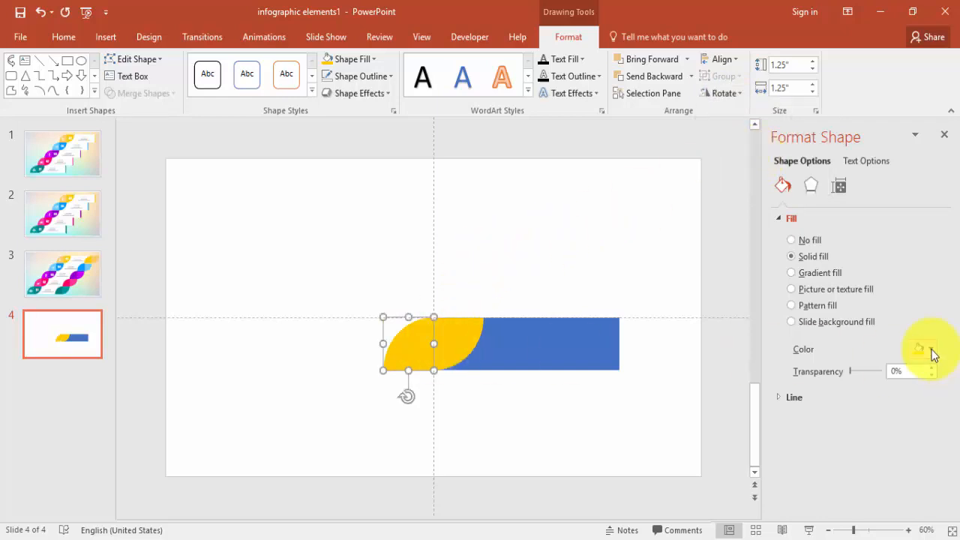
pyautogui.click(928, 349)
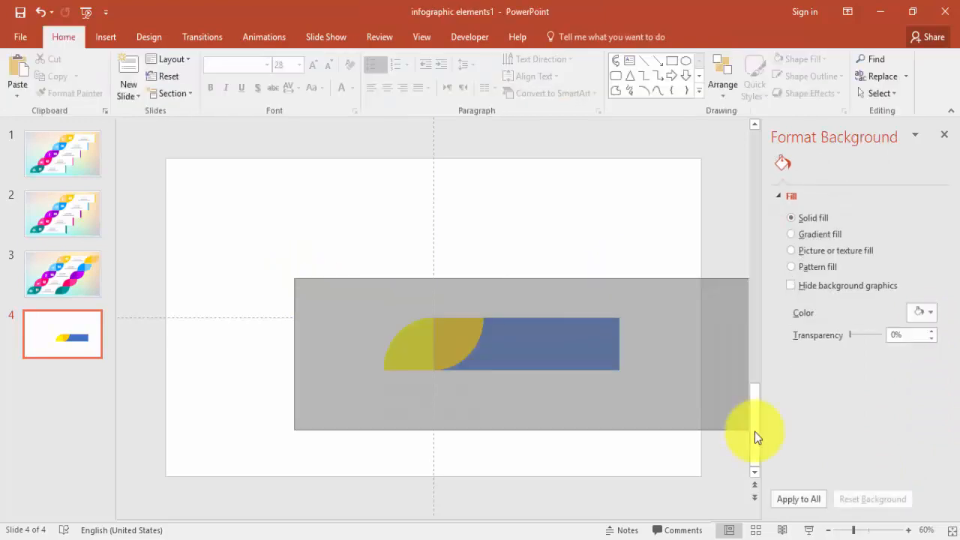
# Draw a thin yellow rectangle at the blue bar's right end and select the step's pieces.
pyautogui.click(500, 342)
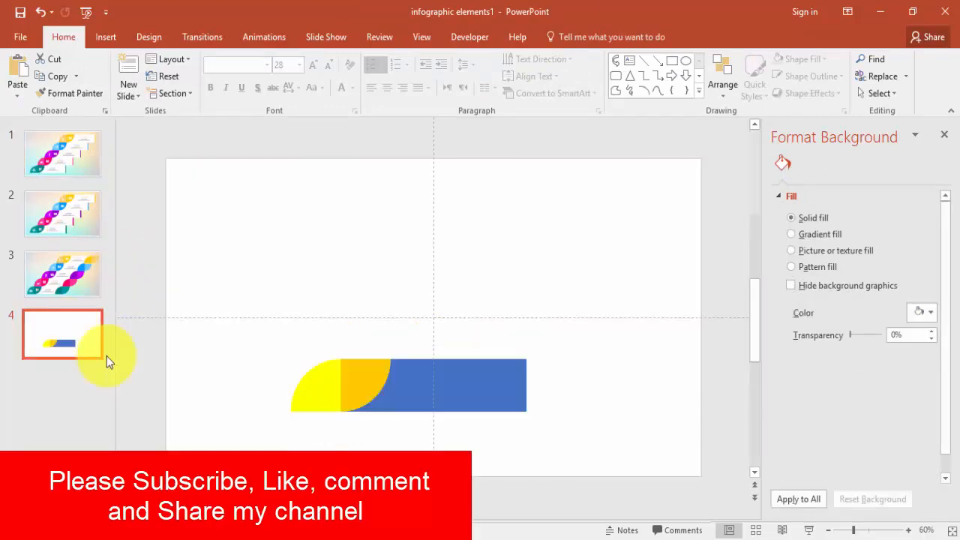
pyautogui.moveTo(460, 392)
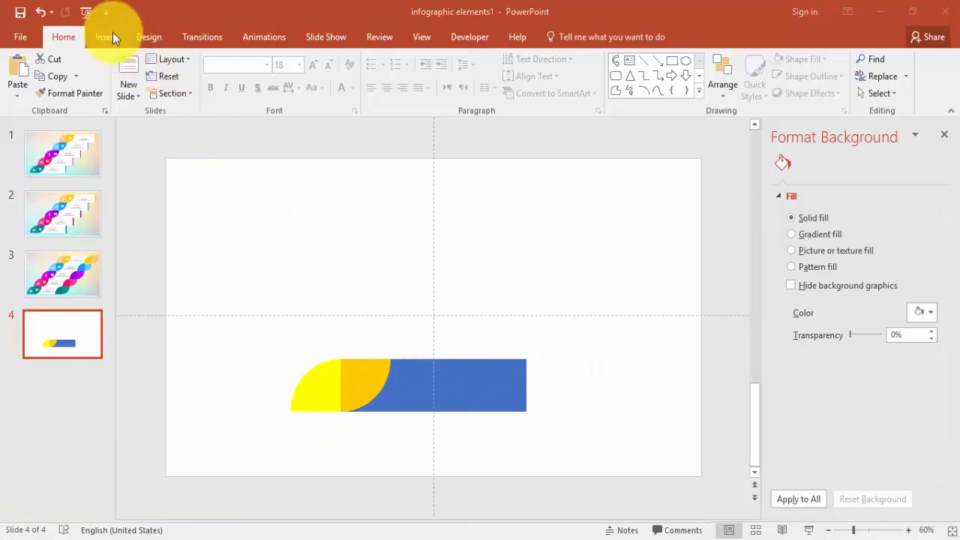
pyautogui.click(239, 71)
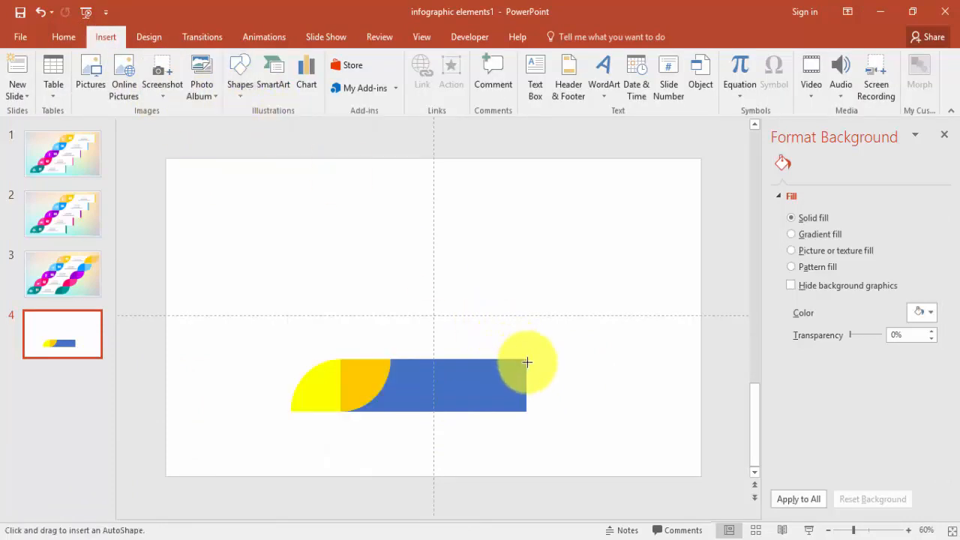
pyautogui.moveTo(527, 362); pyautogui.dragTo(532, 409)
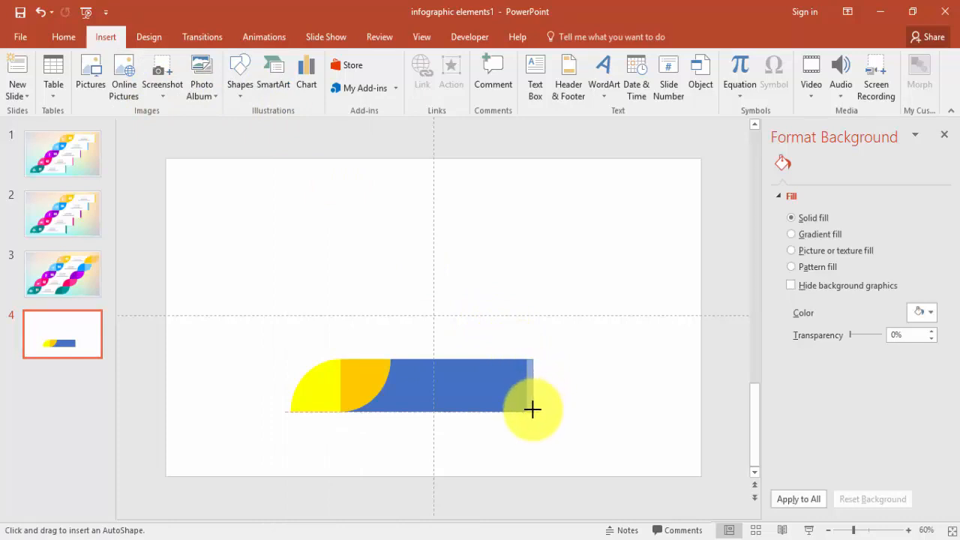
pyautogui.click(356, 76)
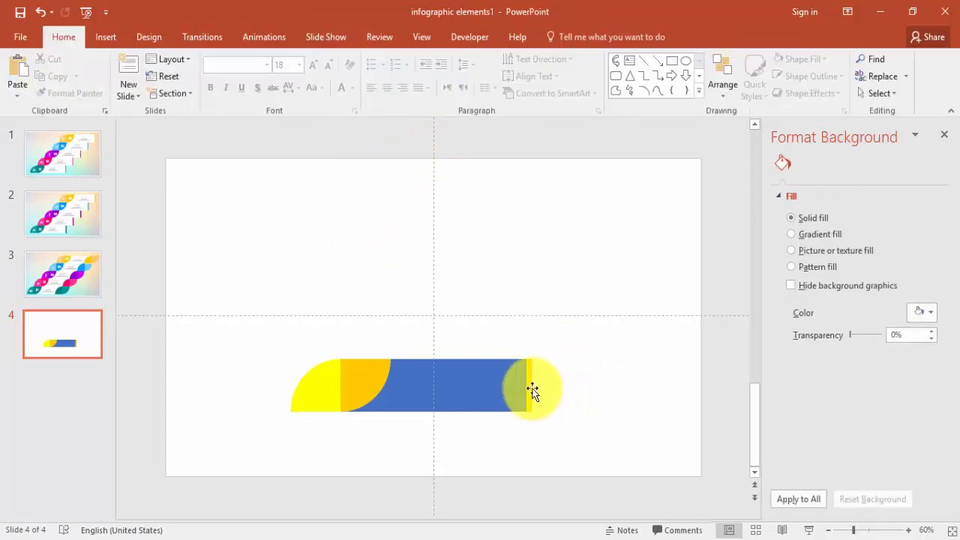
pyautogui.click(531, 390)
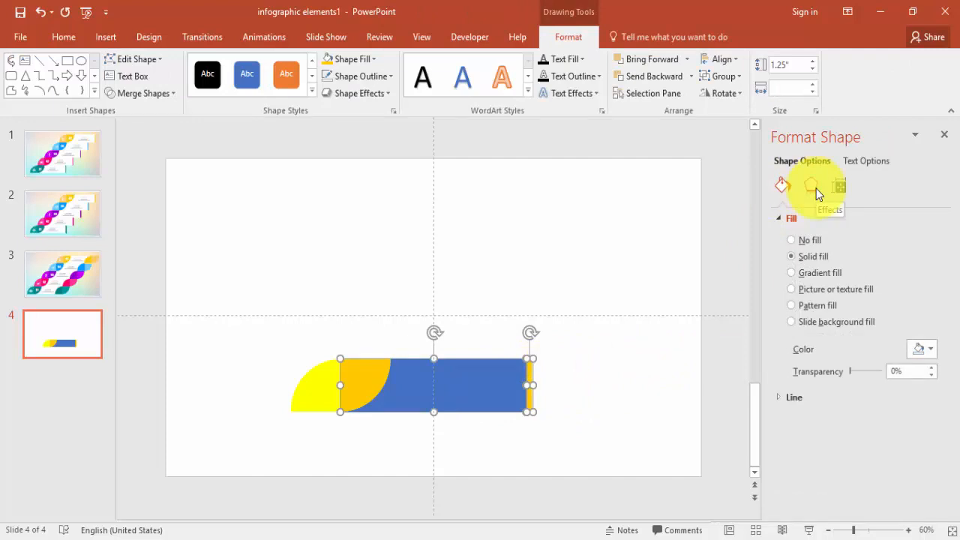
# Apply an Outer shadow preset to the bar and its end strip.
pyautogui.click(809, 185)
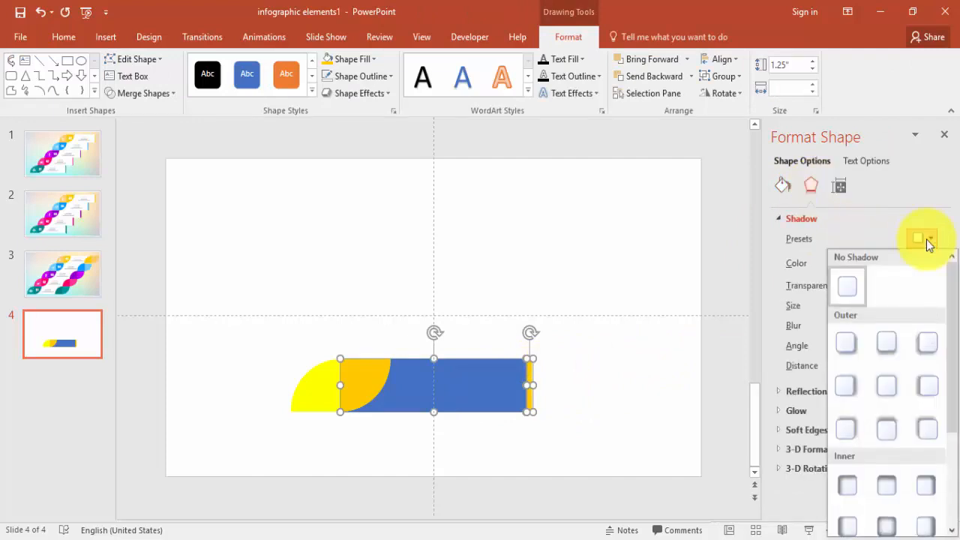
pyautogui.moveTo(885, 344)
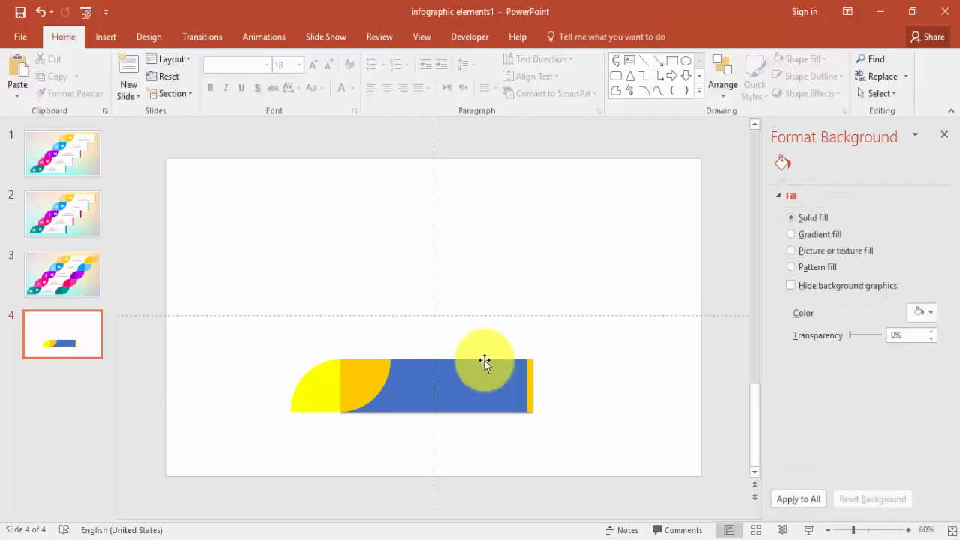
pyautogui.moveTo(483, 362); pyautogui.dragTo(467, 396)
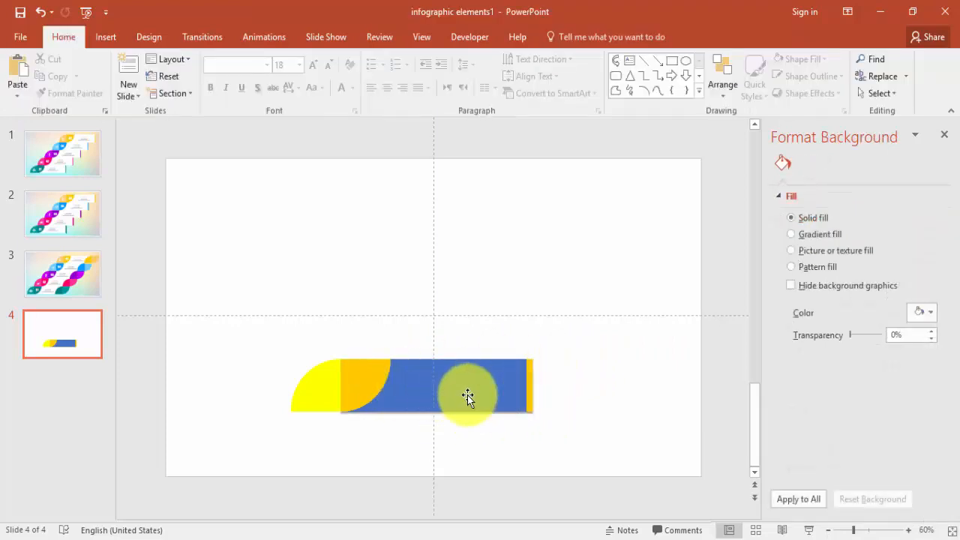
pyautogui.click(928, 349)
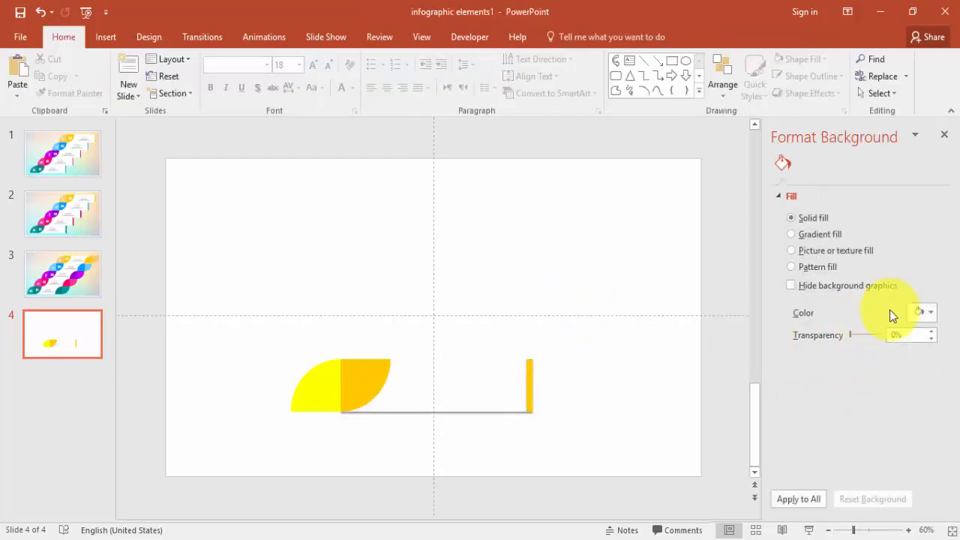
# Fill the bar white, set a light-blue solid background, and select all step pieces.
pyautogui.click(927, 312)
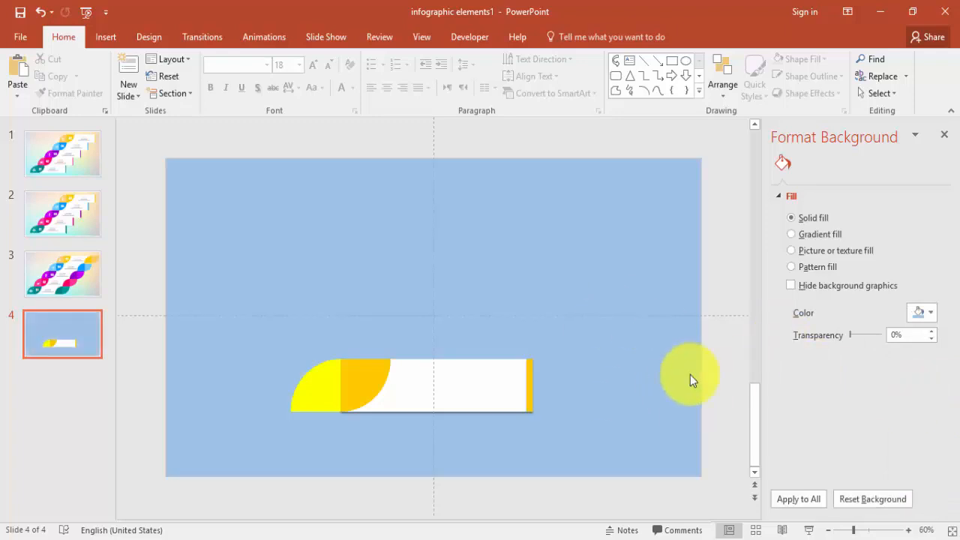
pyautogui.moveTo(690, 375); pyautogui.dragTo(558, 393)
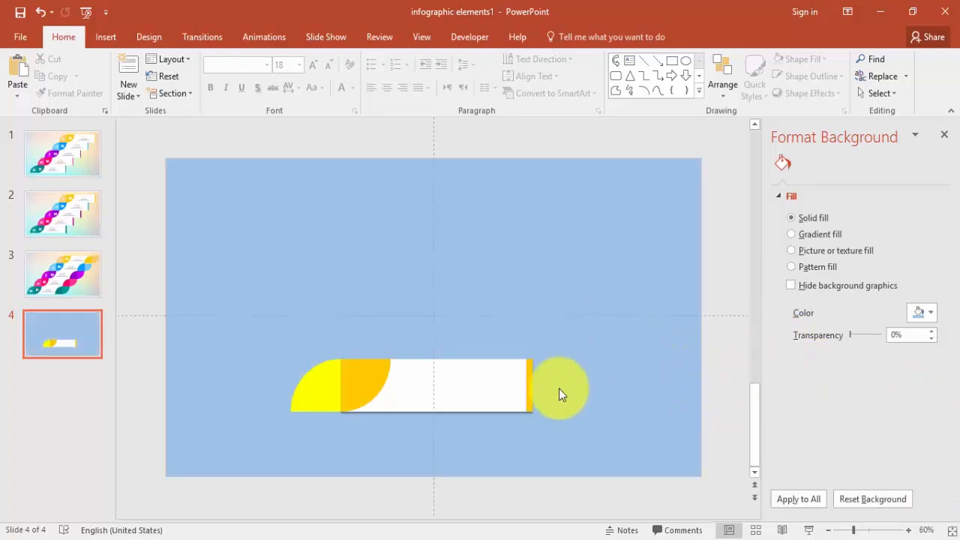
pyautogui.click(559, 393)
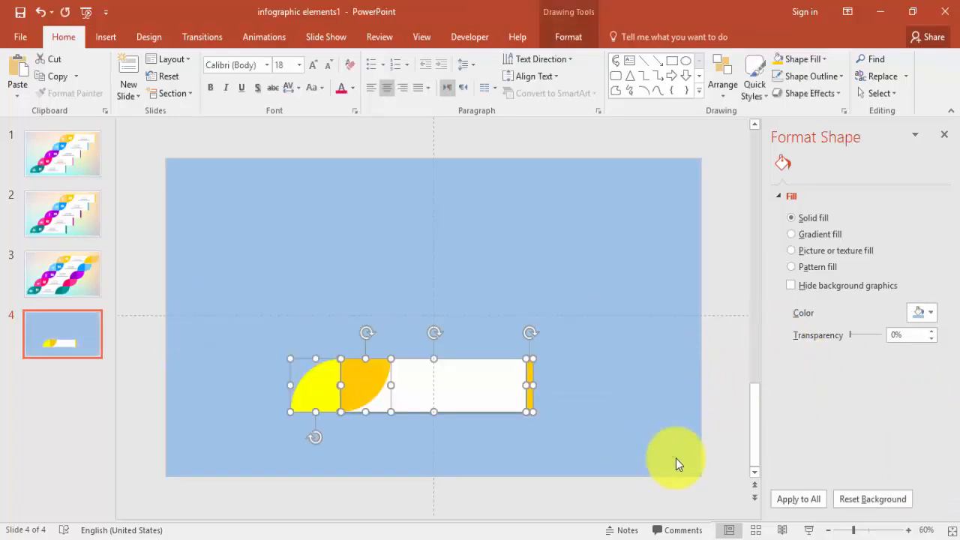
# Group the leaf-and-bar pieces and drag copies diagonally up-right into five staggered steps.
pyautogui.rightClick(465, 386)
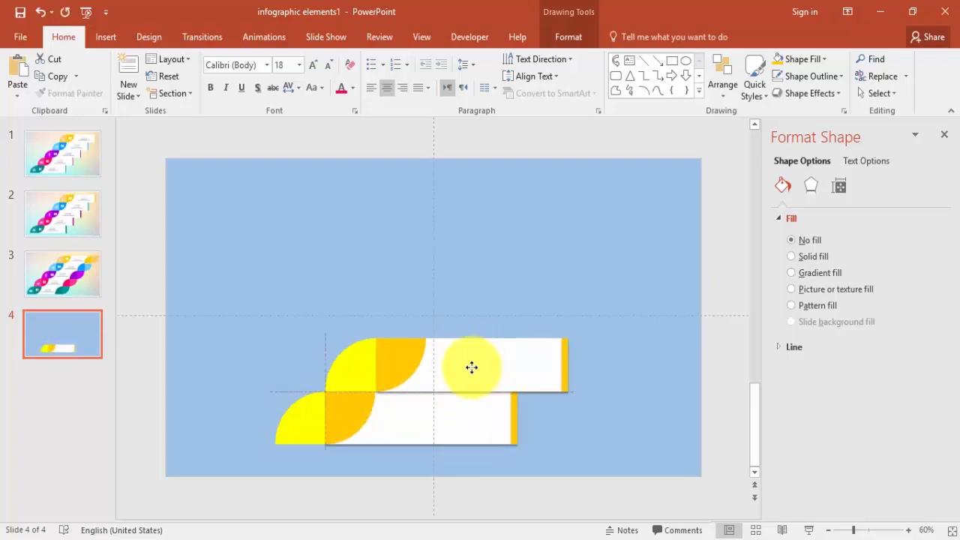
pyautogui.click(472, 367)
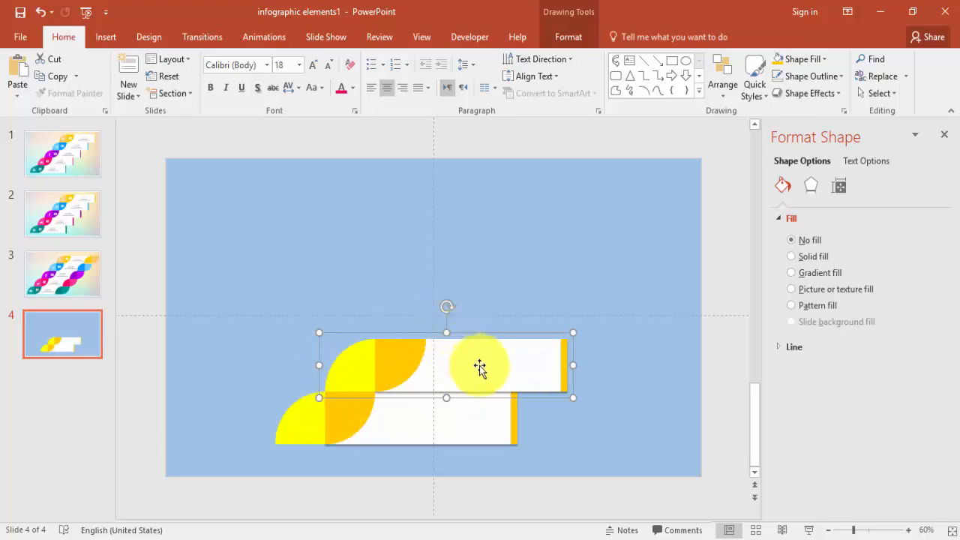
pyautogui.moveTo(479, 368); pyautogui.dragTo(537, 325)
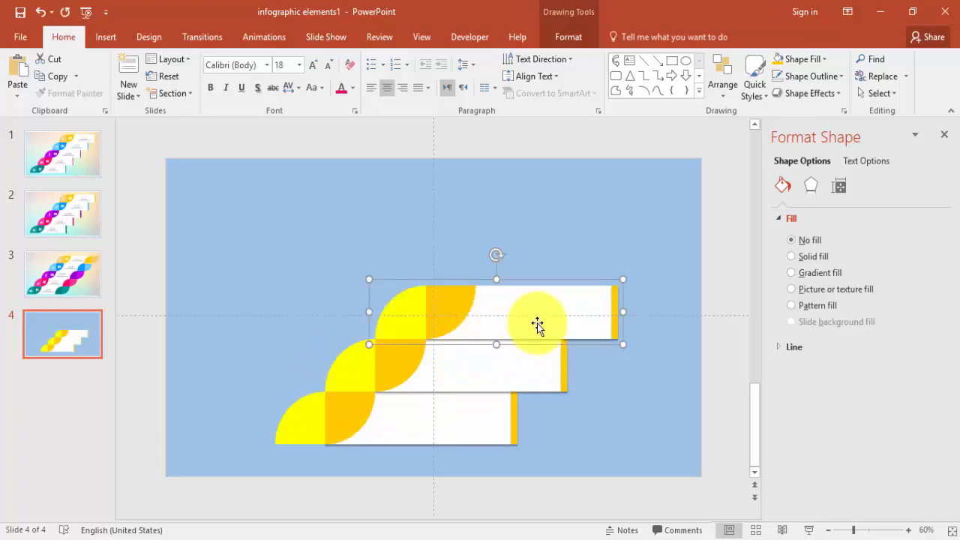
pyautogui.moveTo(536, 324); pyautogui.dragTo(615, 241)
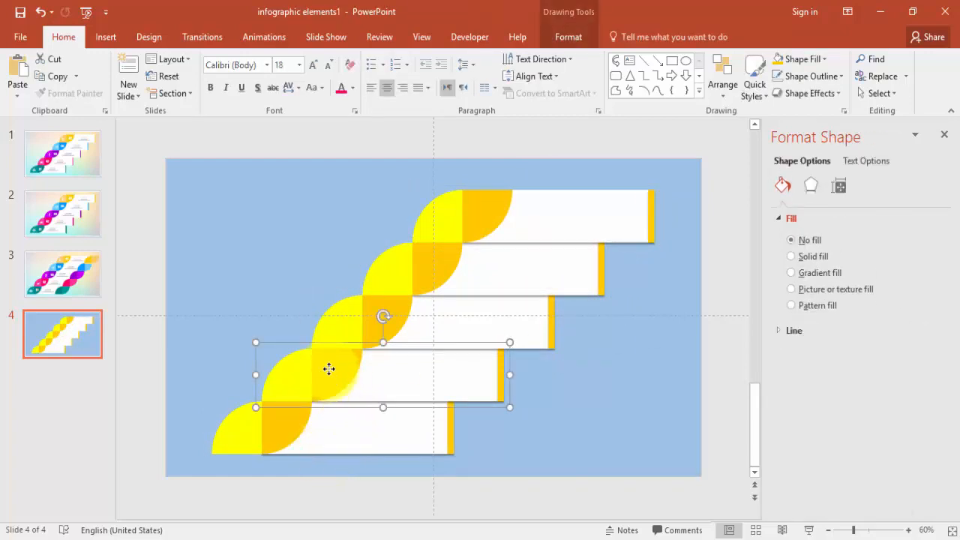
# Recolour the upper steps' leaves and end strips pink, blue, purple and teal using More Colors.
pyautogui.click(791, 255)
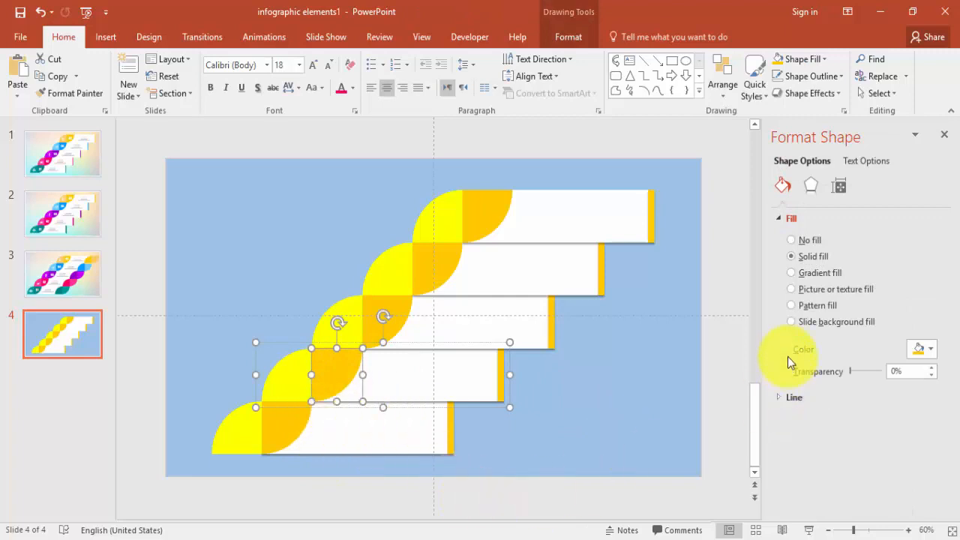
pyautogui.click(930, 349)
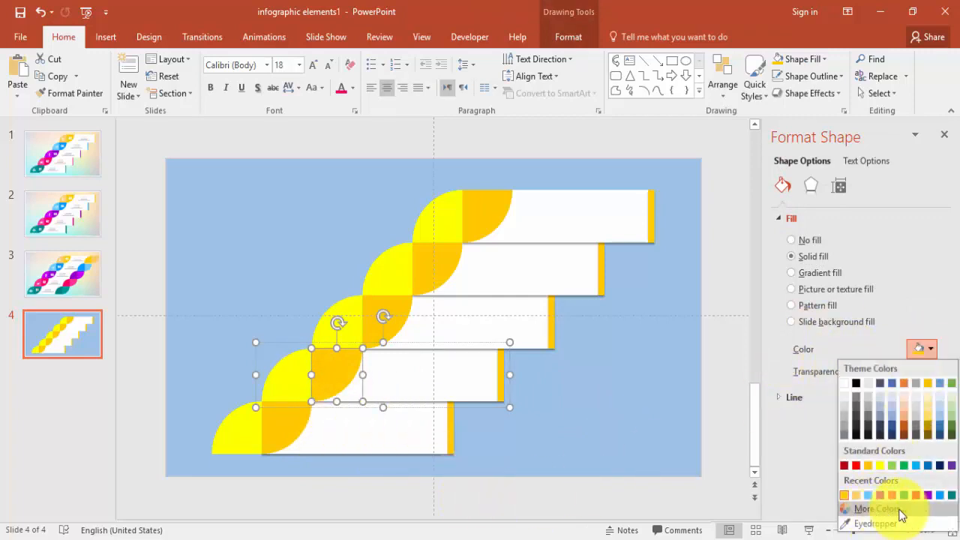
pyautogui.click(875, 509)
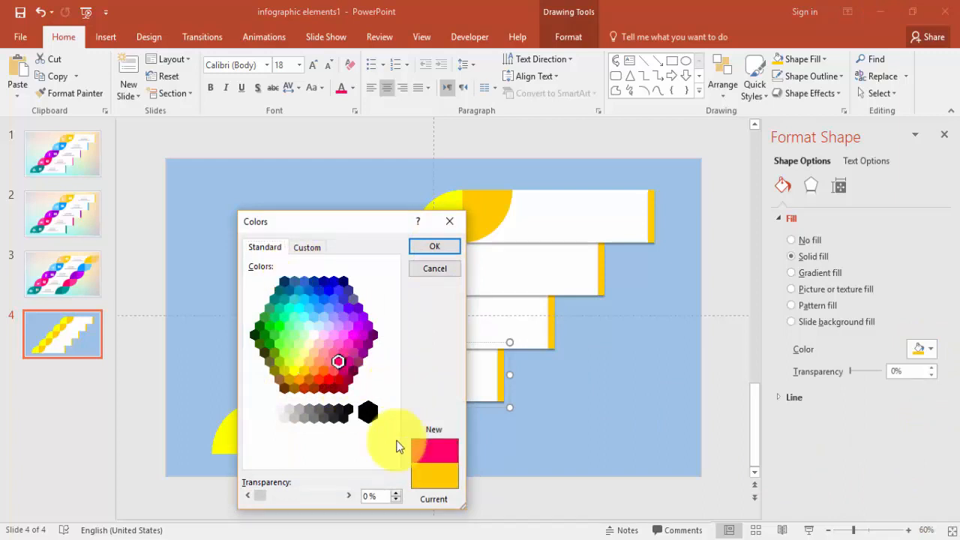
pyautogui.click(434, 246)
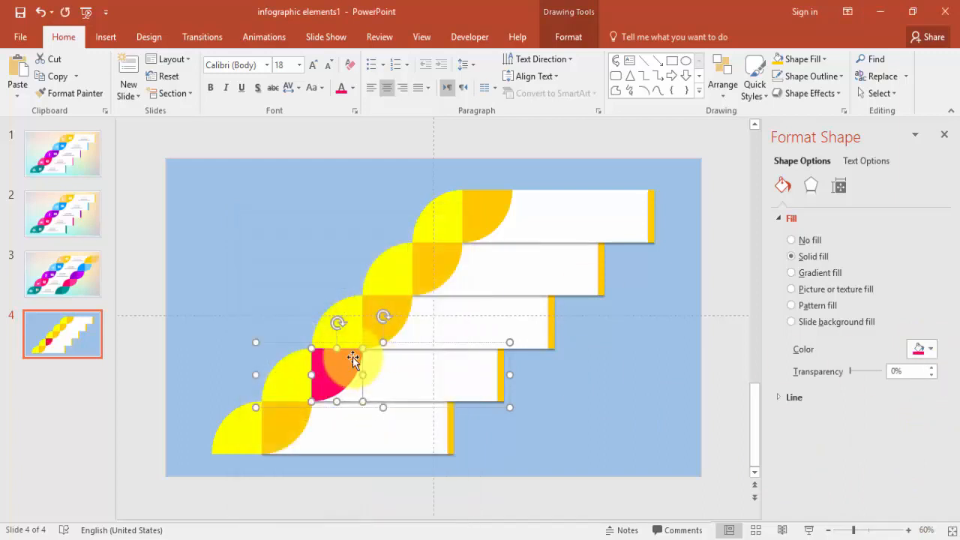
pyautogui.click(930, 349)
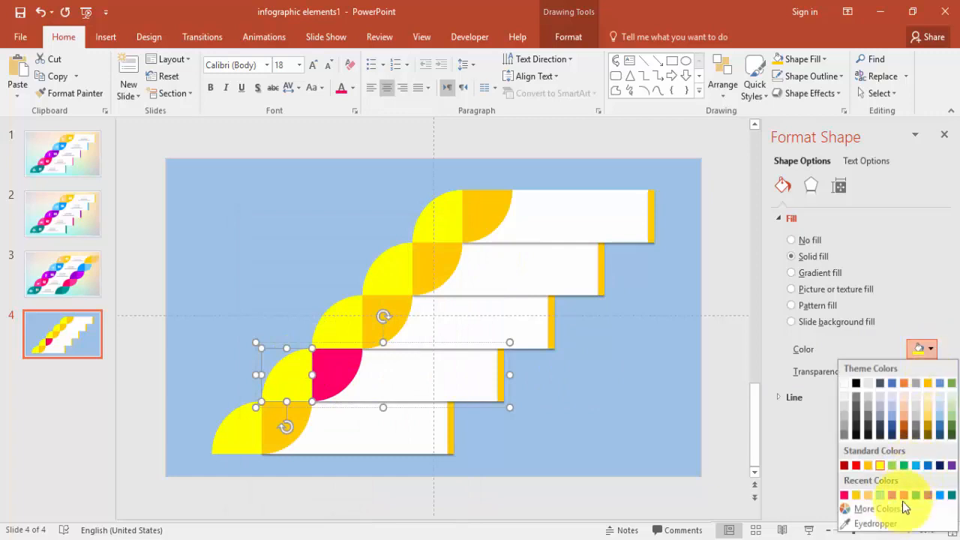
pyautogui.click(873, 508)
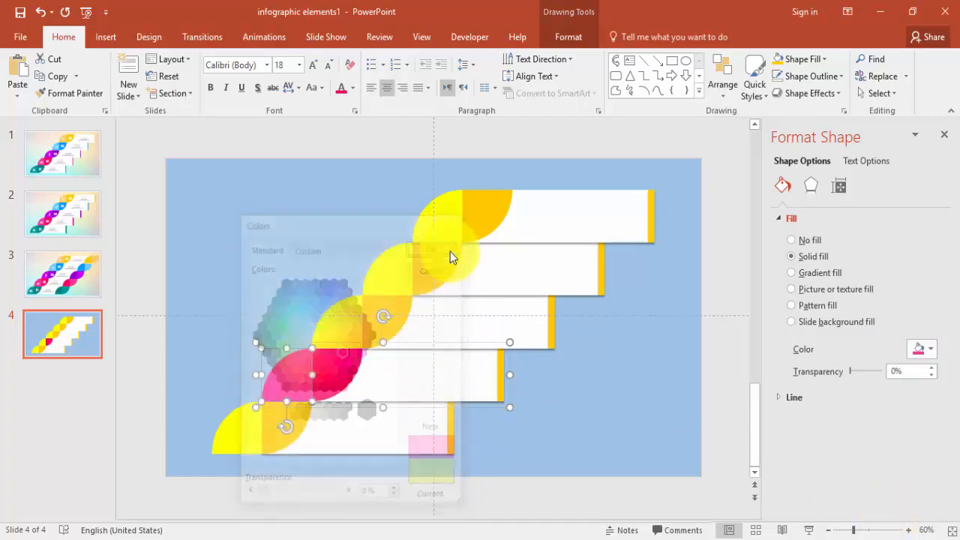
pyautogui.click(790, 239)
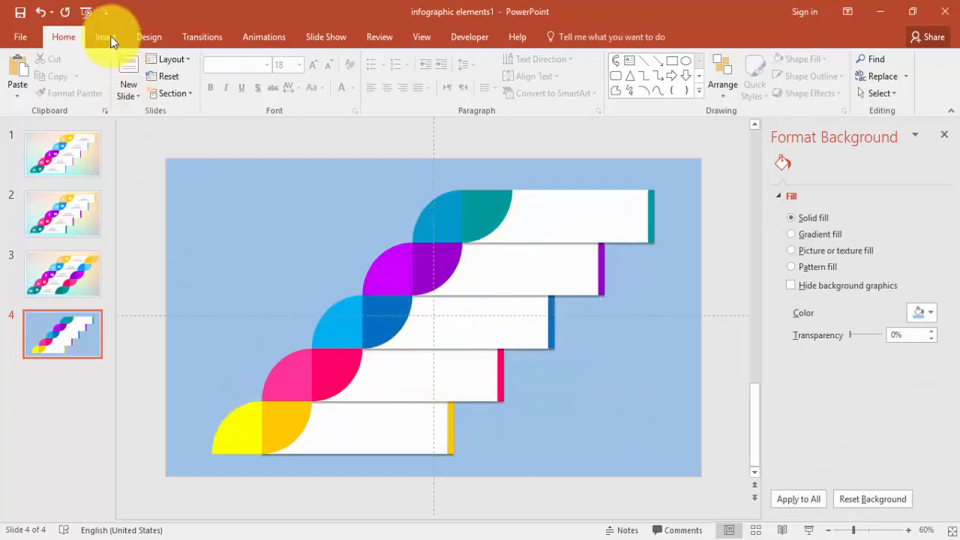
# Add a bold white '01' text box in Oswald, size 40, on each step's right leaf.
pyautogui.click(105, 36)
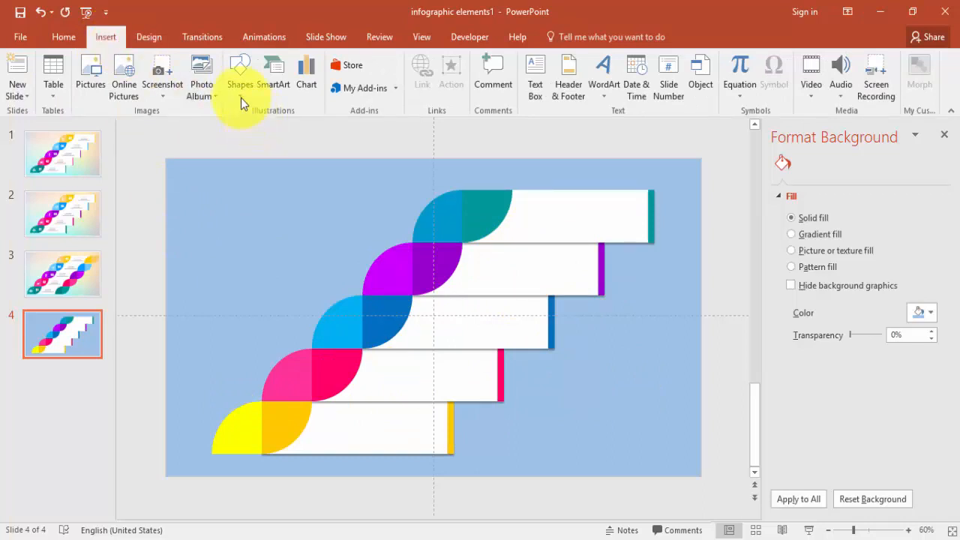
pyautogui.click(534, 75)
pyautogui.write('01')
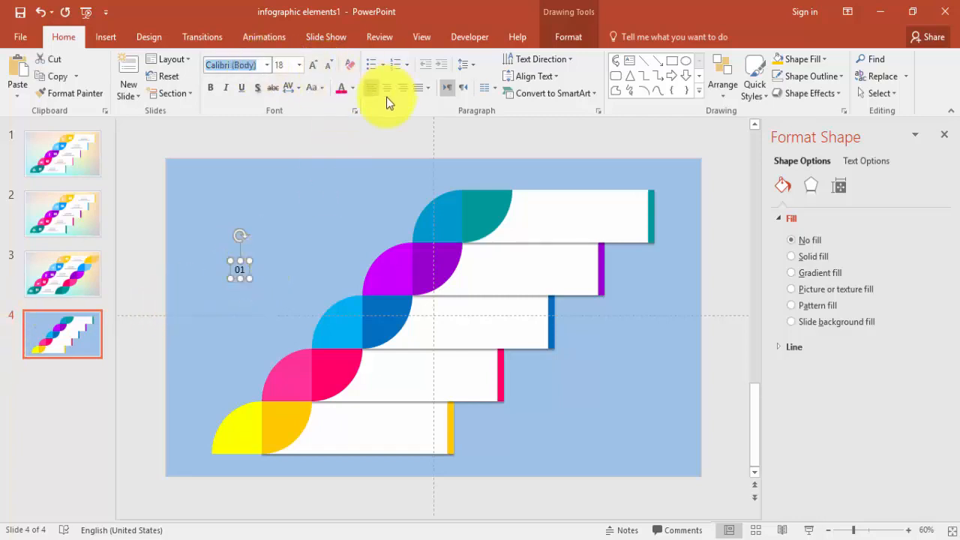
pyautogui.write('Oswald')
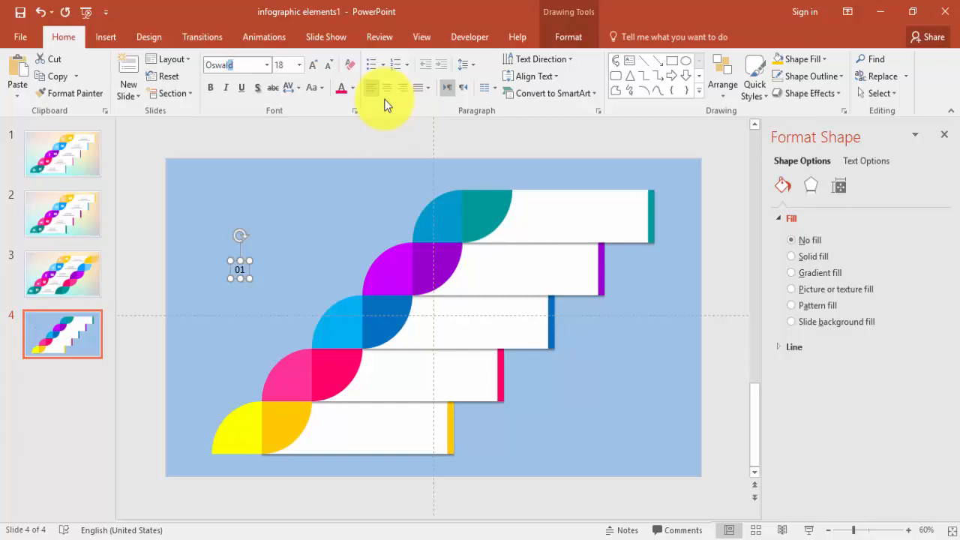
pyautogui.moveTo(221, 104)
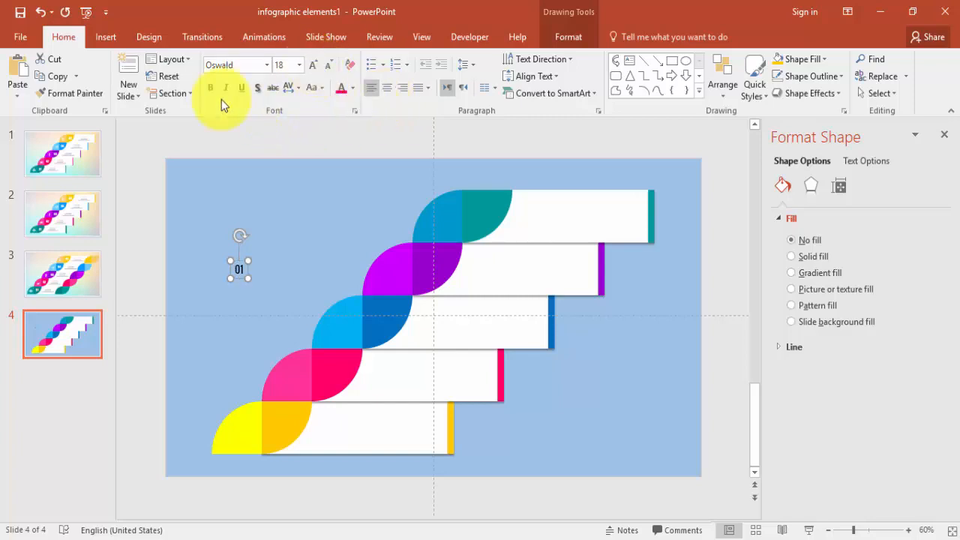
pyautogui.click(314, 65)
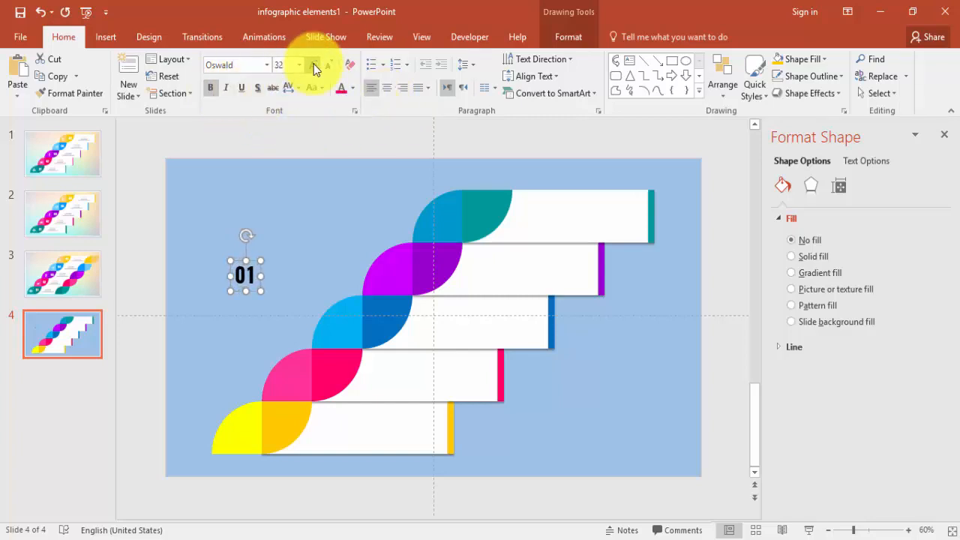
pyautogui.click(314, 64)
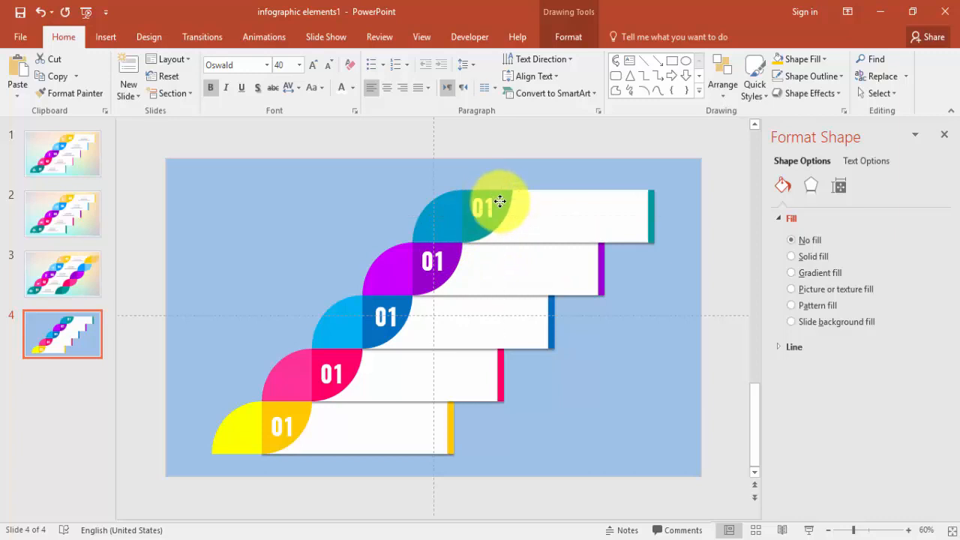
pyautogui.click(62, 273)
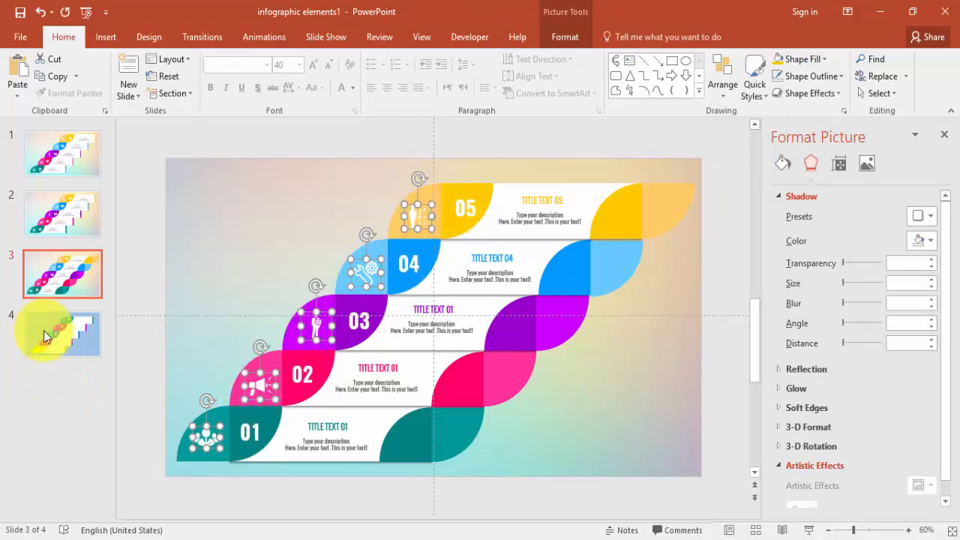
pyautogui.click(62, 335)
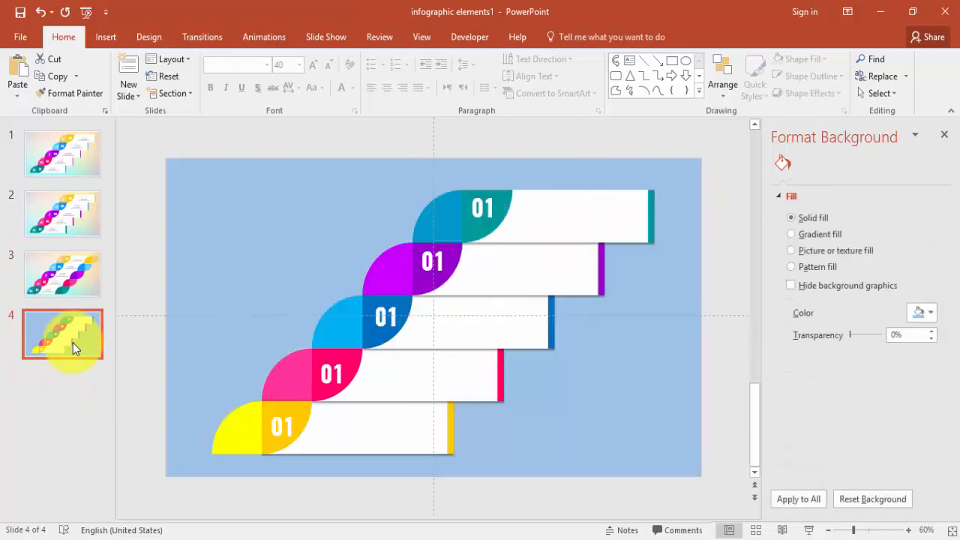